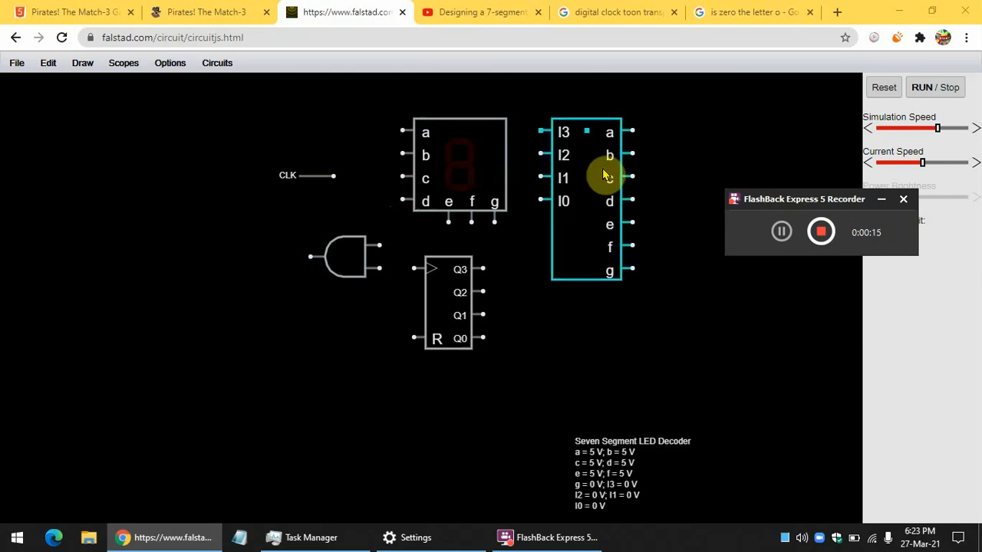
pyautogui.moveTo(605, 169)
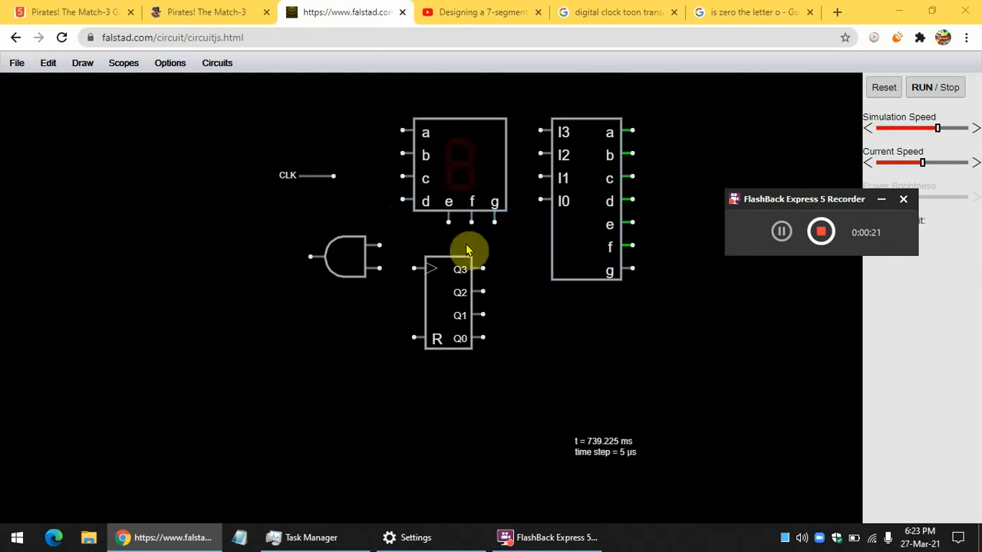
# Zoom the view out and place the 7-segment display to the right of the decoder.
pyautogui.click(448, 304)
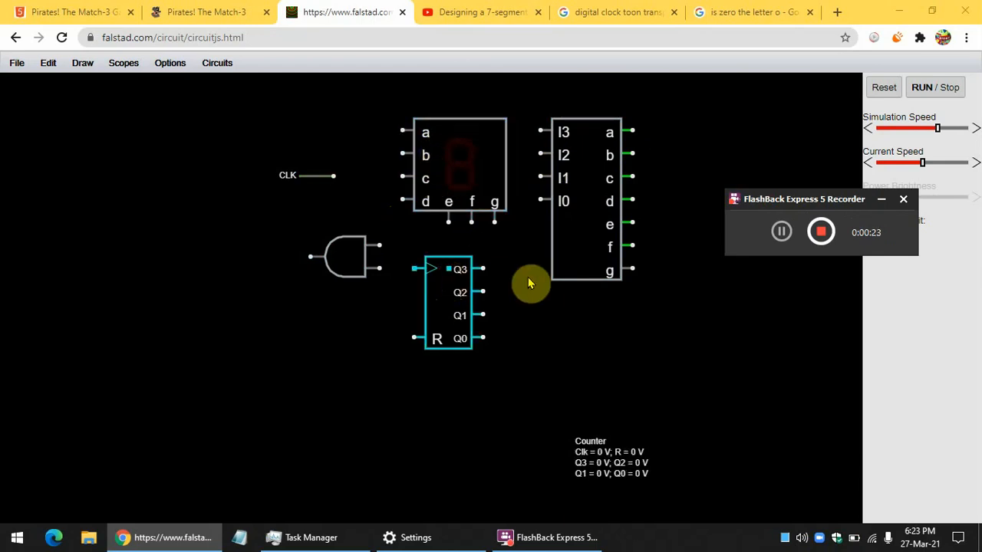
pyautogui.click(345, 258)
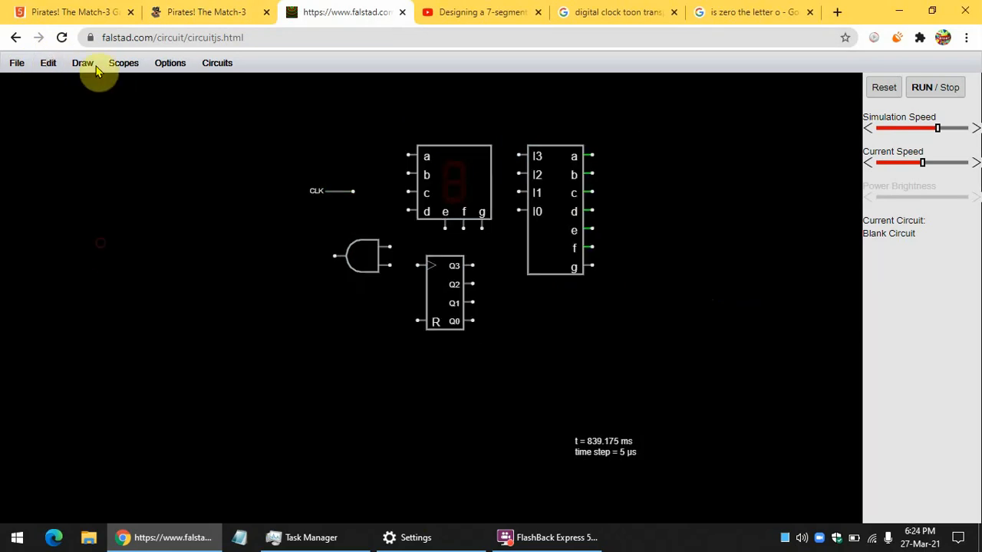
pyautogui.click(48, 62)
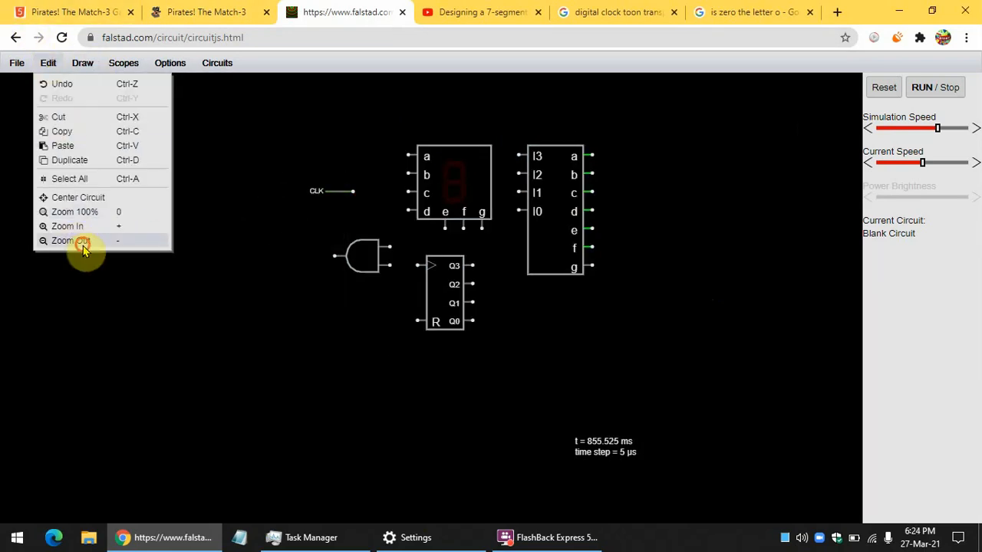
pyautogui.click(68, 240)
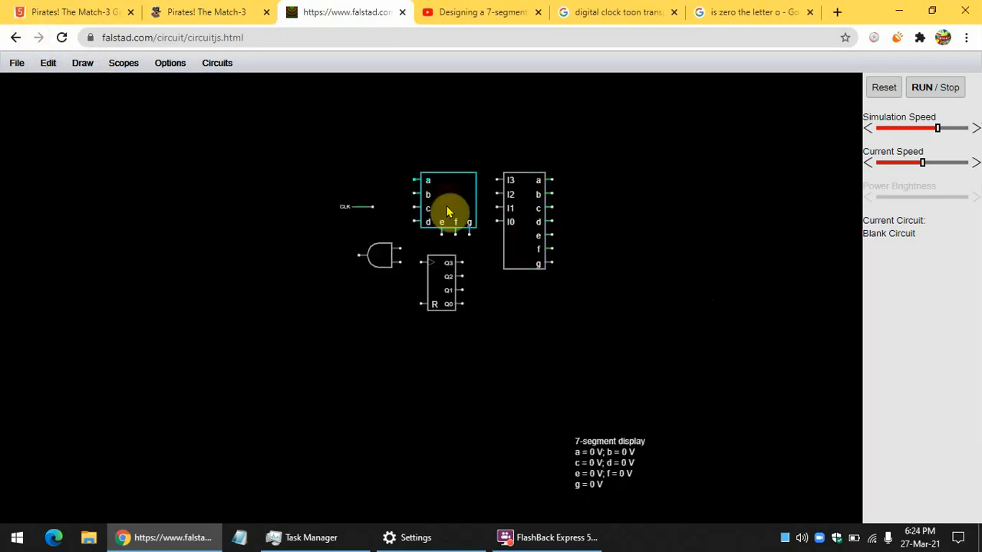
pyautogui.moveTo(447, 201); pyautogui.dragTo(681, 236)
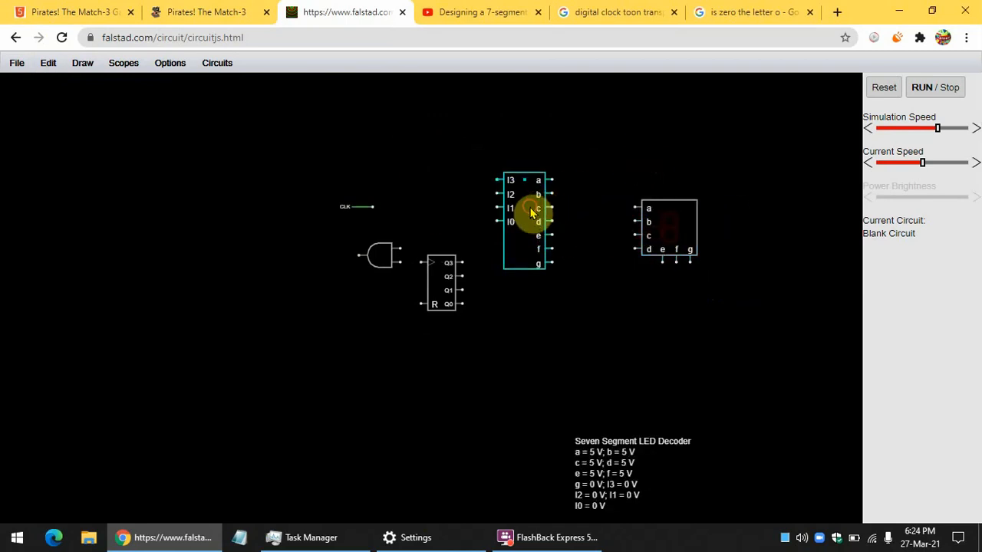
pyautogui.moveTo(528, 209); pyautogui.dragTo(562, 236)
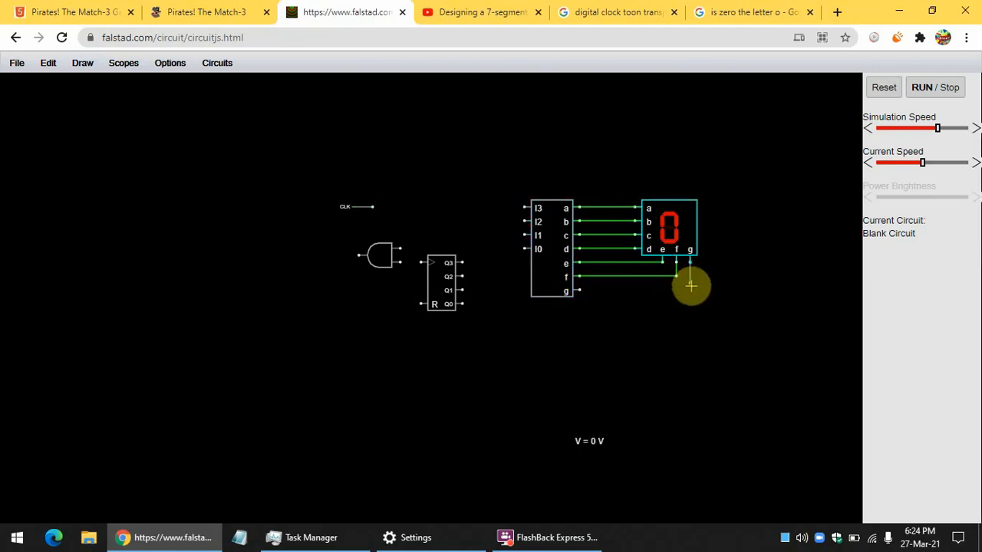
pyautogui.moveTo(577, 290)
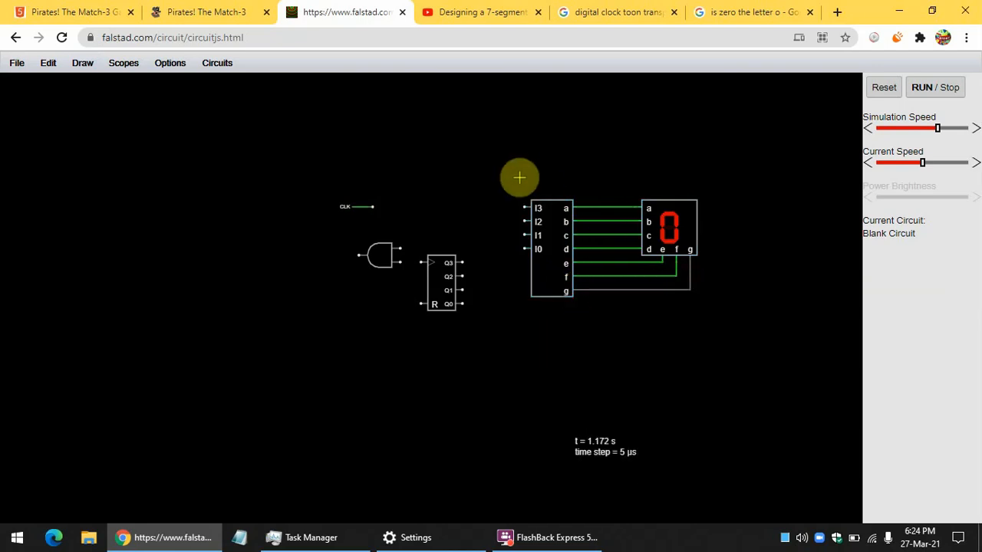
# Position the counter by the decoder, wire Q3–Q0 to I3–I0 and CLK, run until 6, then stop.
pyautogui.click(83, 62)
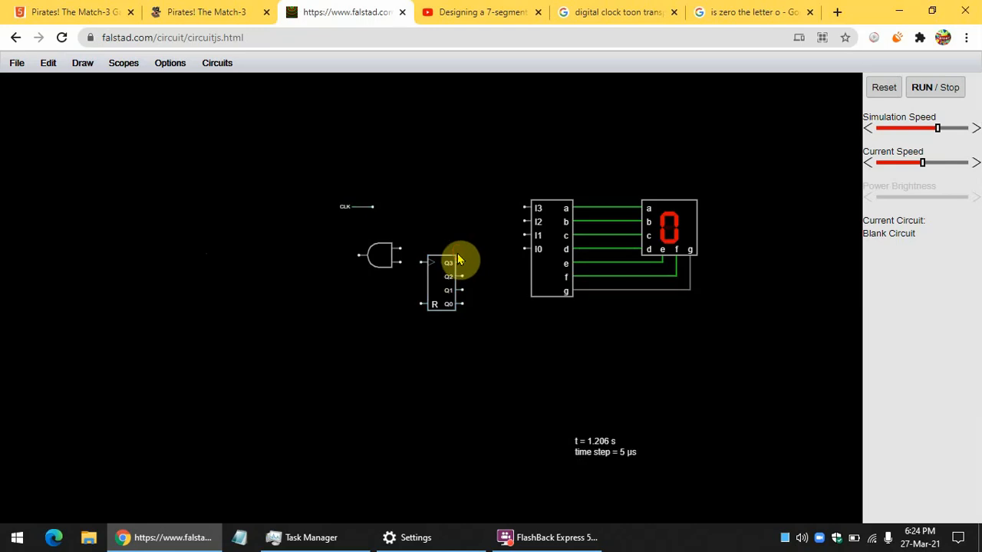
pyautogui.moveTo(430, 290)
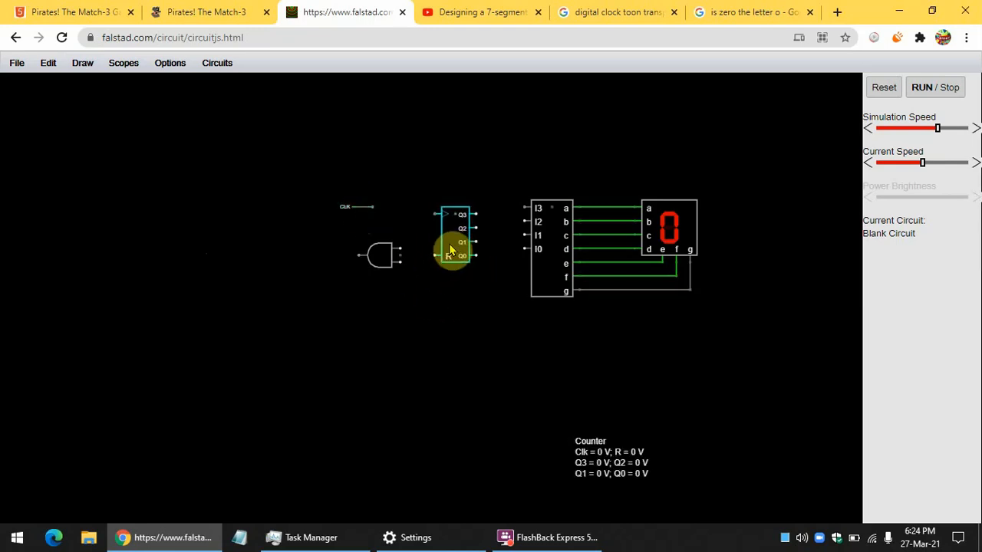
pyautogui.moveTo(453, 246); pyautogui.dragTo(497, 243)
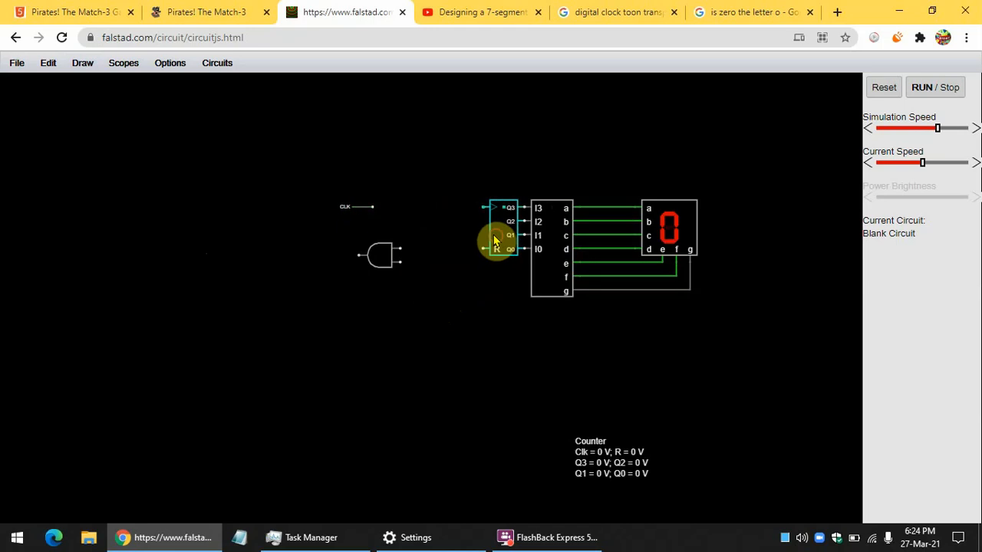
pyautogui.click(371, 200)
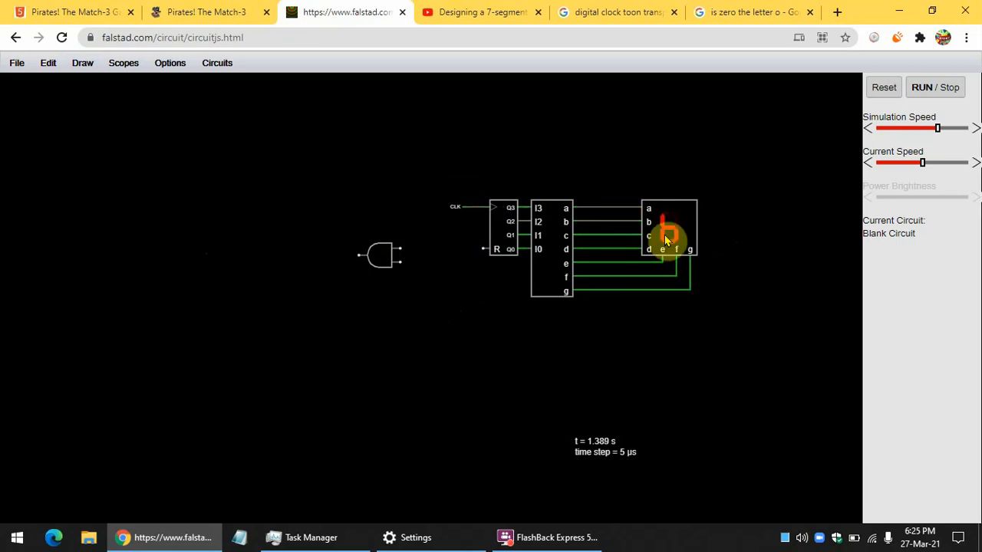
pyautogui.moveTo(678, 183)
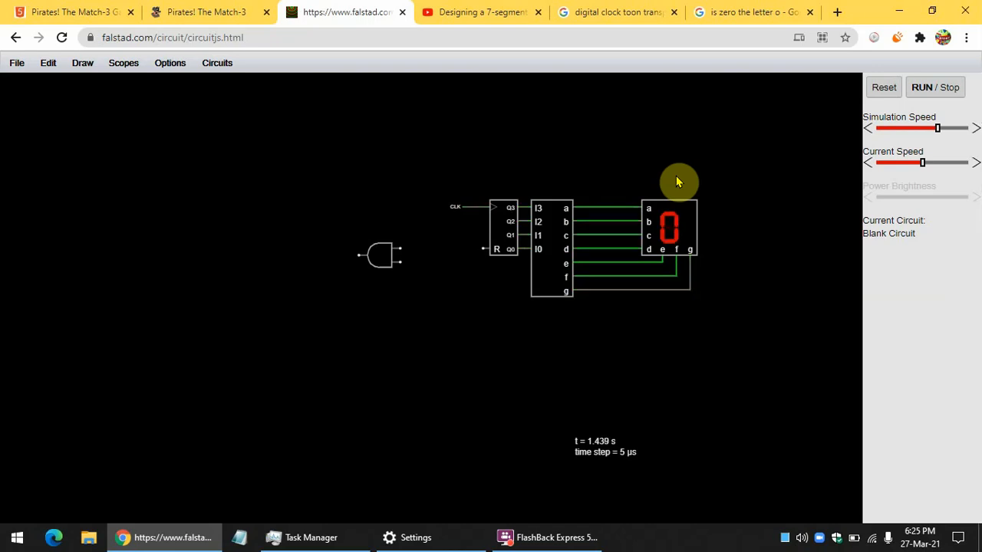
pyautogui.moveTo(770, 193)
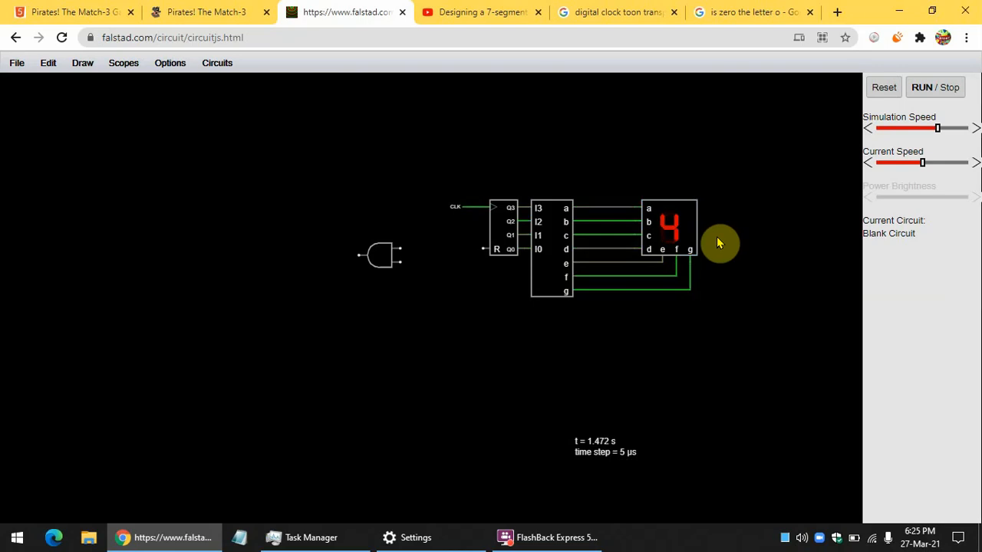
pyautogui.click(669, 230)
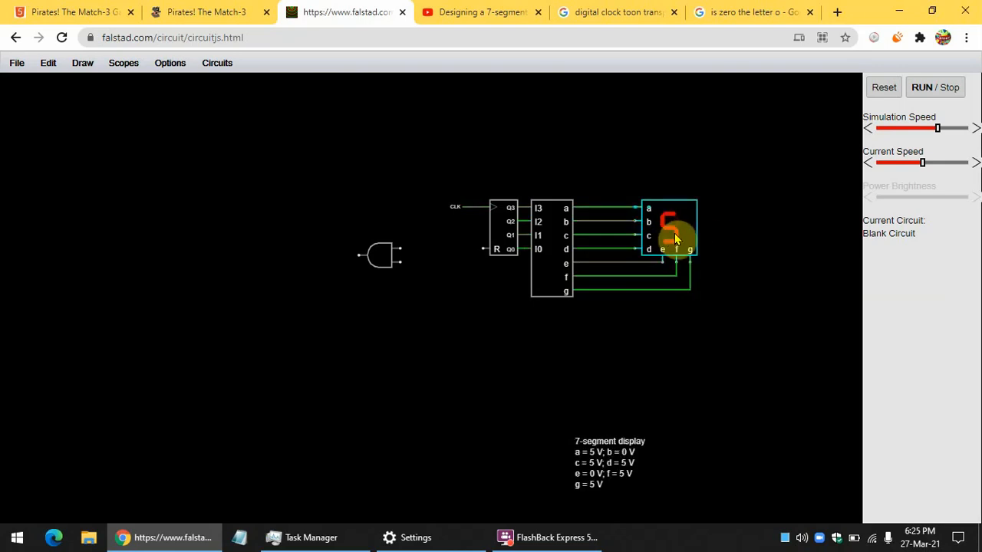
pyautogui.click(936, 86)
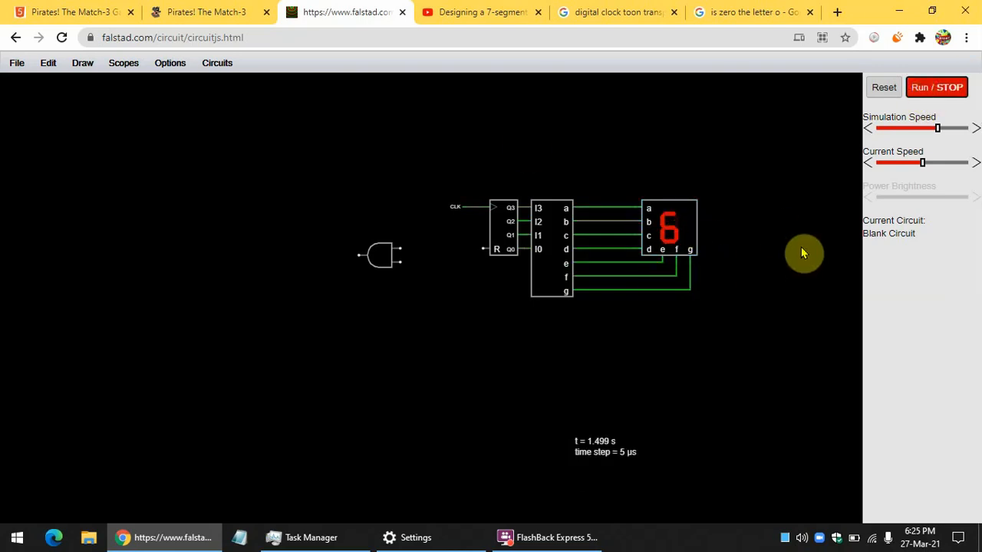
# Centre the circuit in the canvas via Edit > Center Circuit and select the AND gate.
pyautogui.click(47, 63)
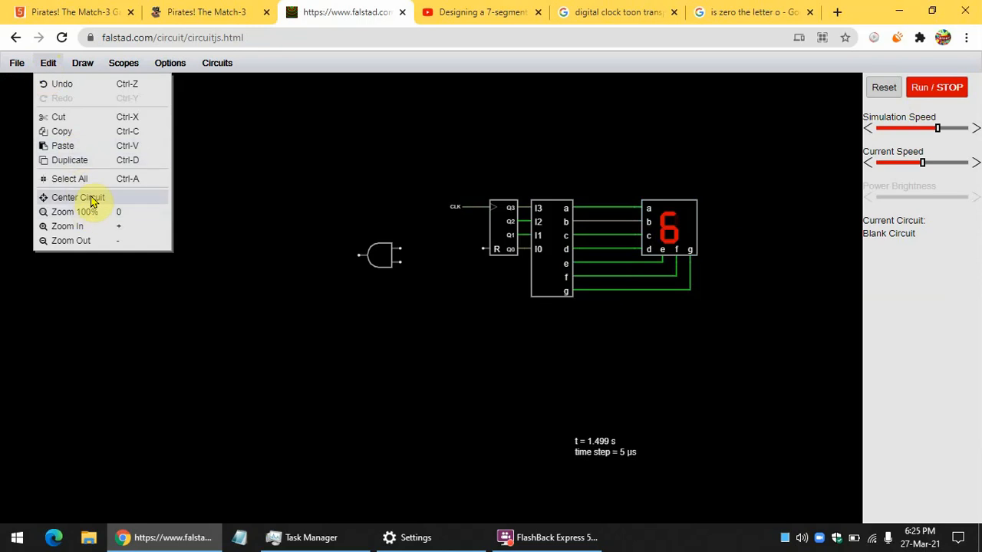
pyautogui.click(79, 196)
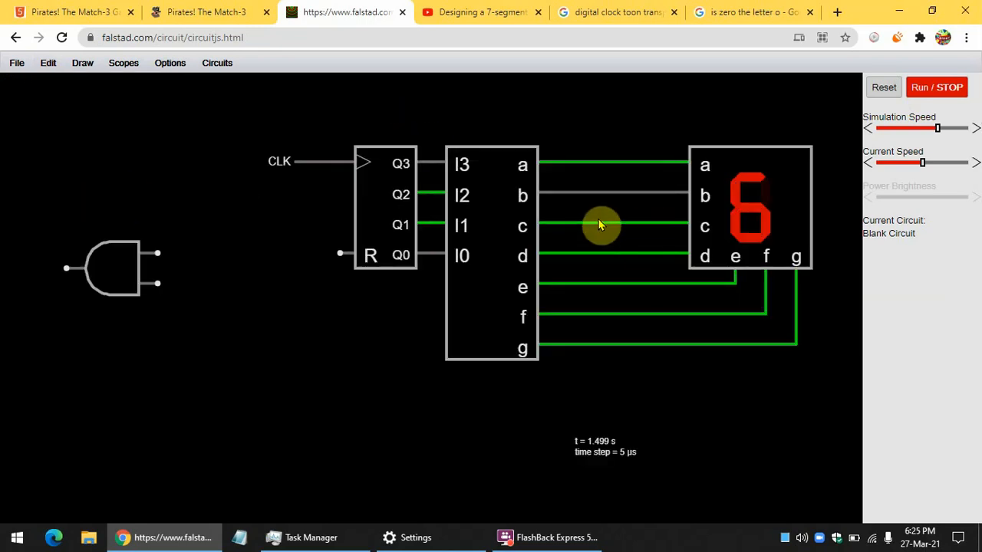
pyautogui.click(491, 254)
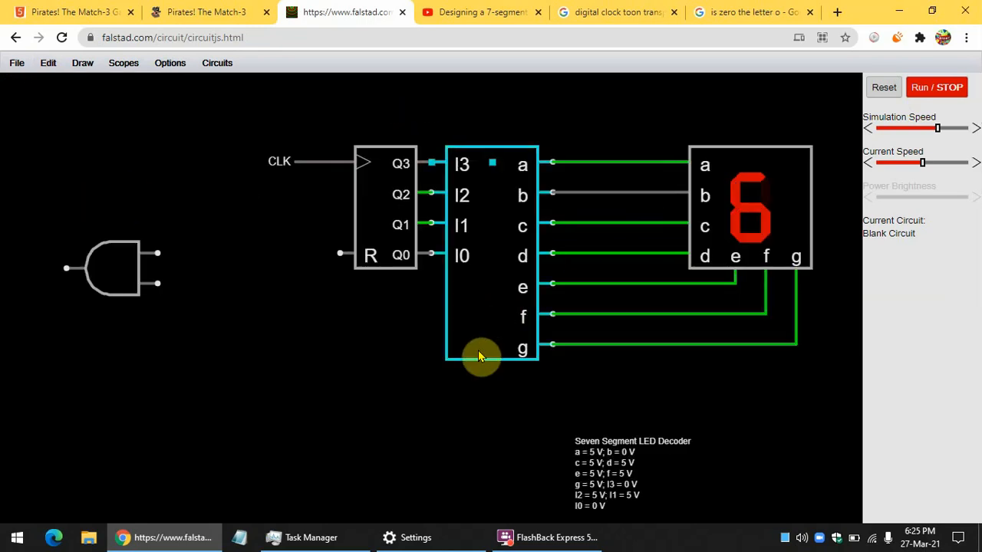
pyautogui.click(115, 268)
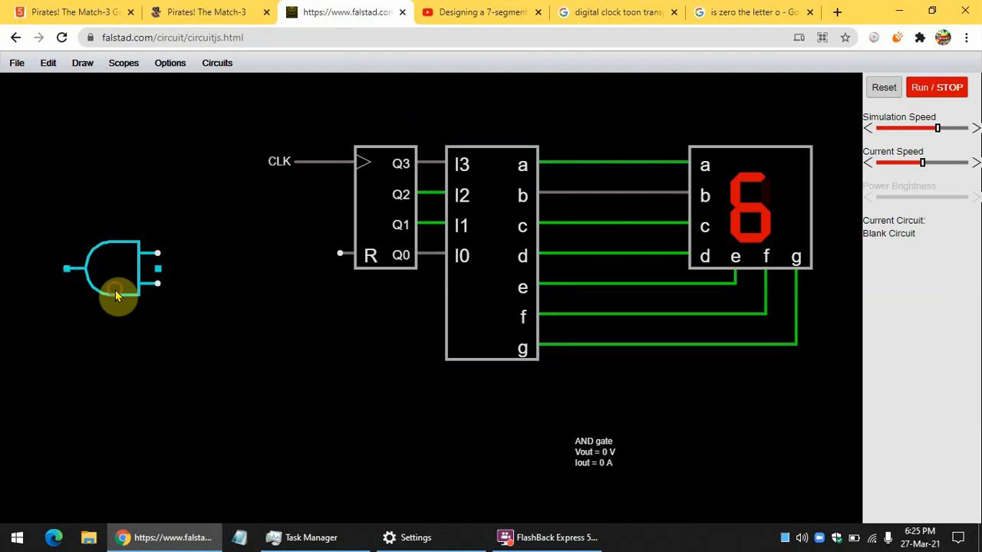
# Place the AND gate under the counter with Q1 and Q3 as inputs and its output to reset R.
pyautogui.moveTo(115, 269); pyautogui.dragTo(353, 346)
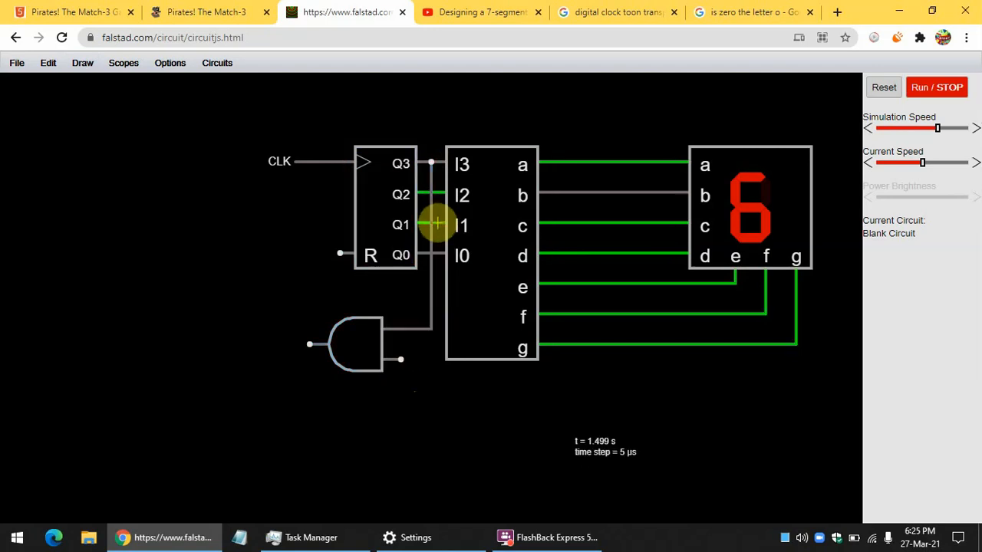
pyautogui.moveTo(83, 63)
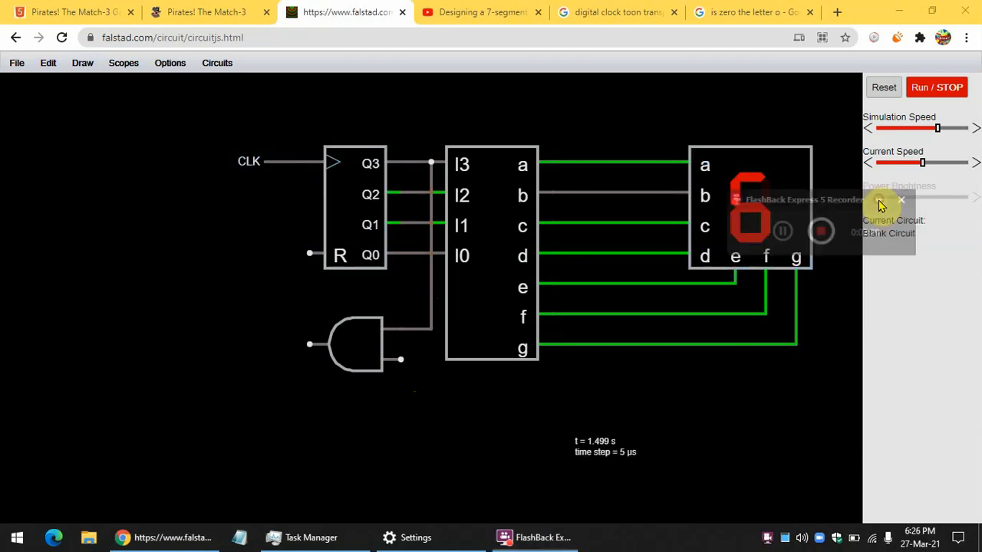
pyautogui.click(902, 199)
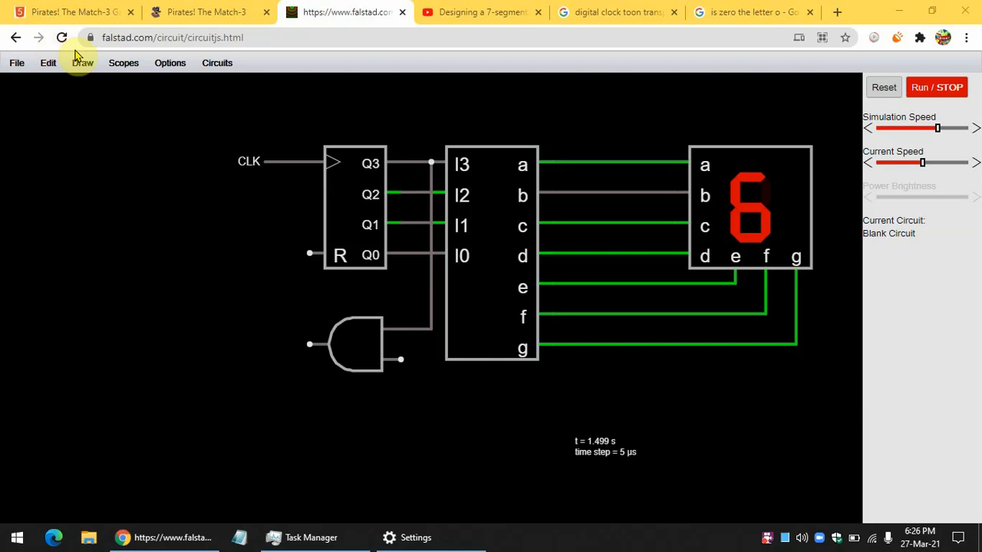
pyautogui.moveTo(407, 223)
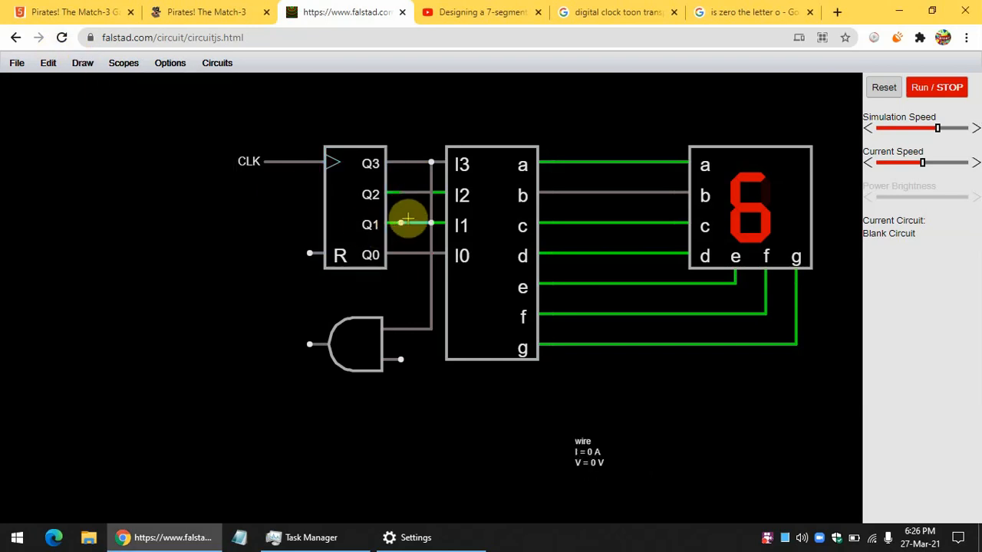
pyautogui.moveTo(402, 224); pyautogui.dragTo(402, 299)
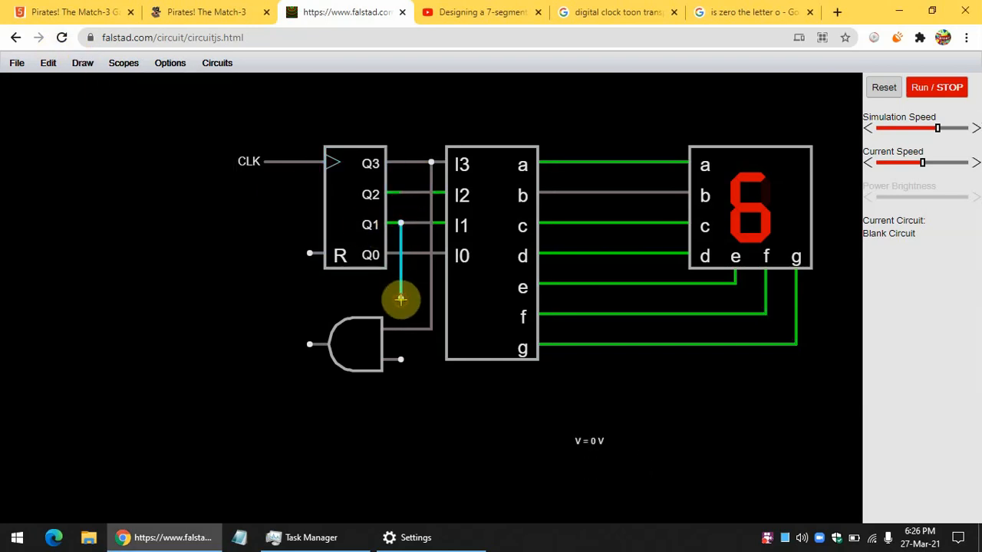
pyautogui.moveTo(400, 299); pyautogui.dragTo(418, 361)
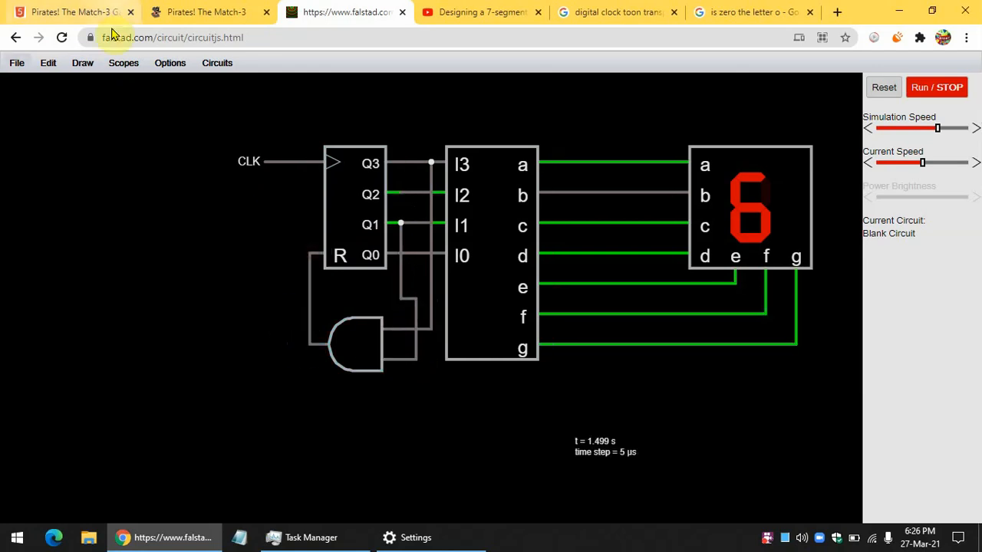
# Reset and restart the simulation so the digit counts up from zero, recentering the view.
pyautogui.moveTo(169, 227); pyautogui.dragTo(227, 258)
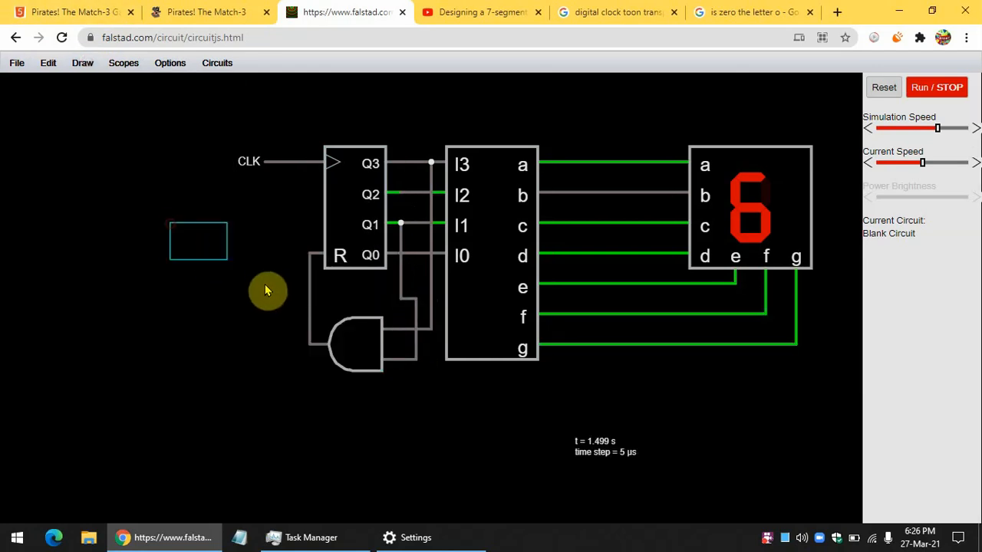
pyautogui.click(936, 86)
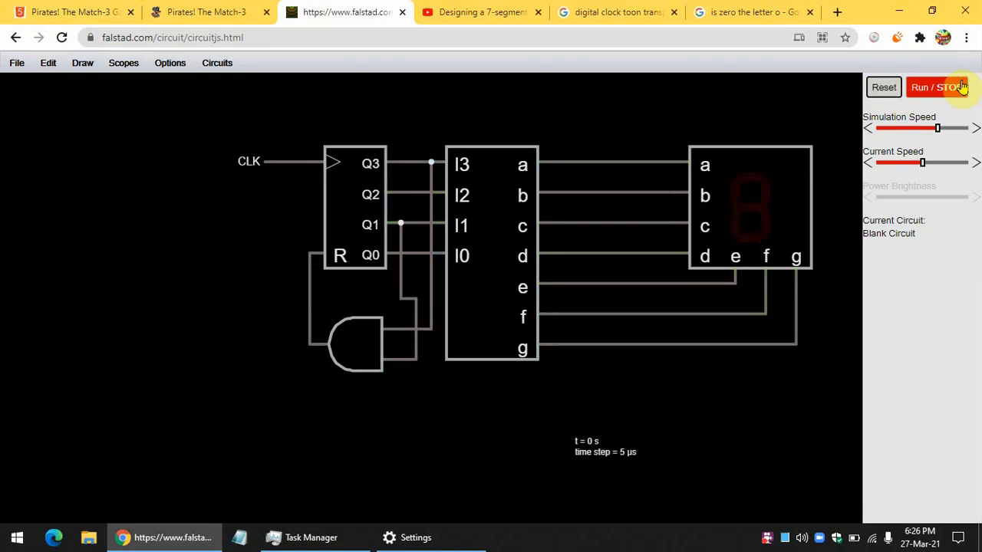
pyautogui.click(936, 86)
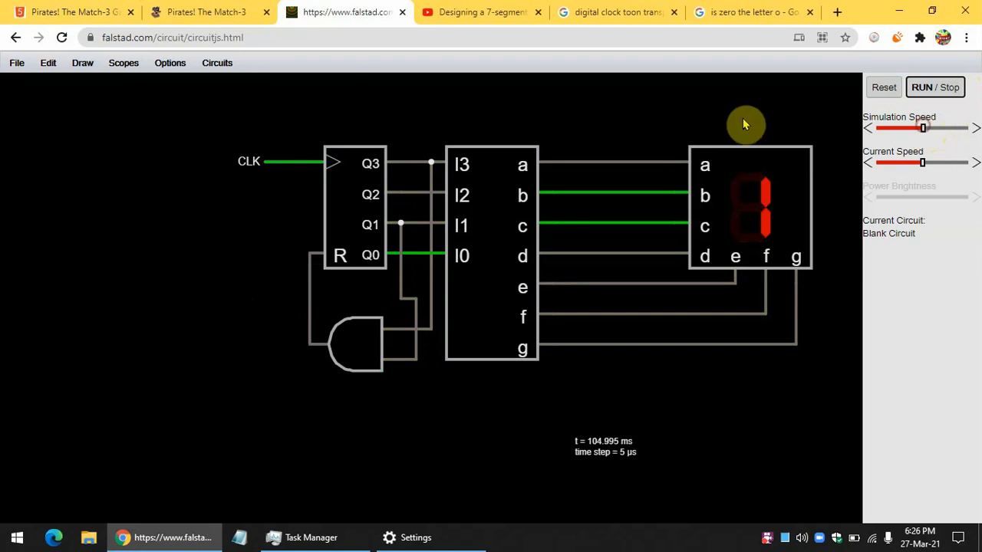
pyautogui.moveTo(12, 48)
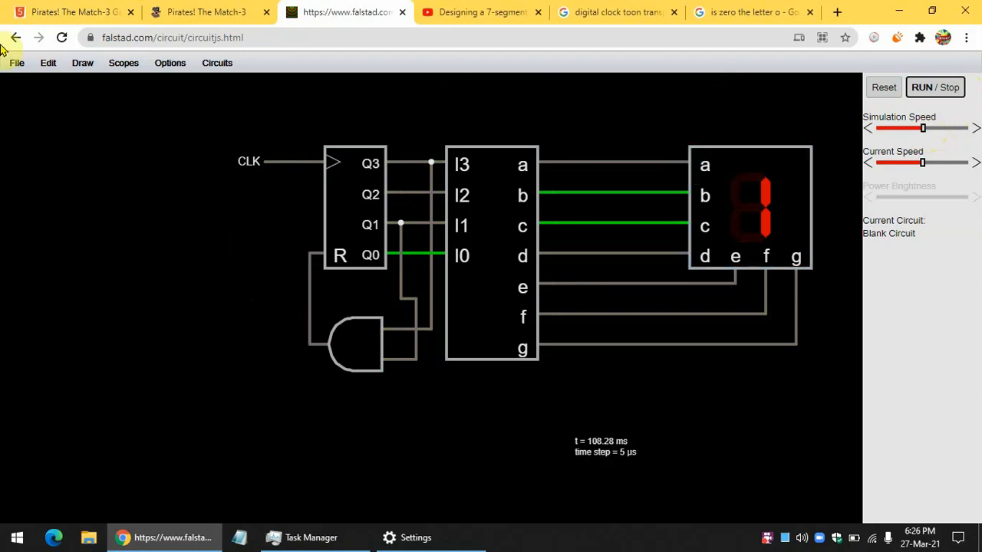
pyautogui.click(47, 62)
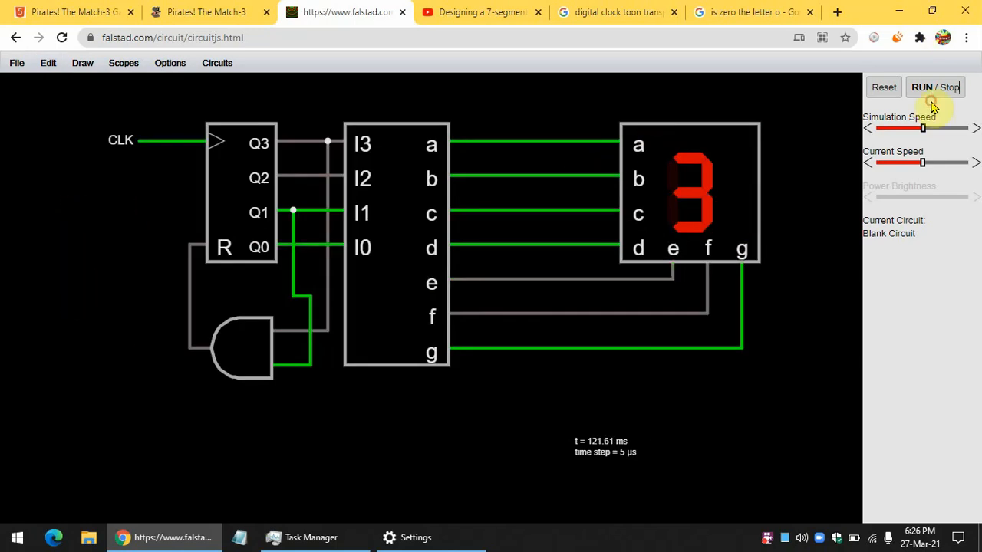
# Stop the simulation, zoom out, duplicate the whole digit circuit below the original and centre both.
pyautogui.click(936, 86)
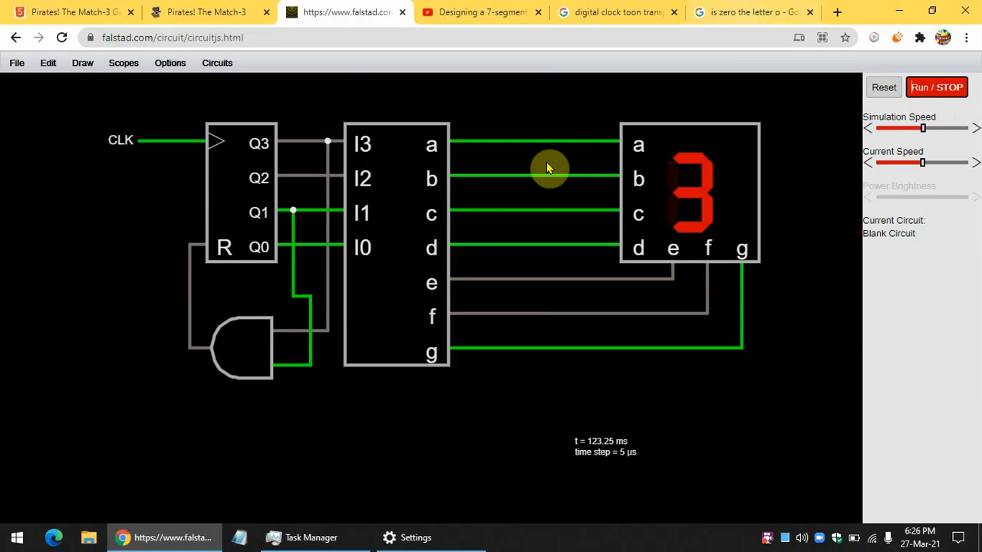
pyautogui.click(47, 61)
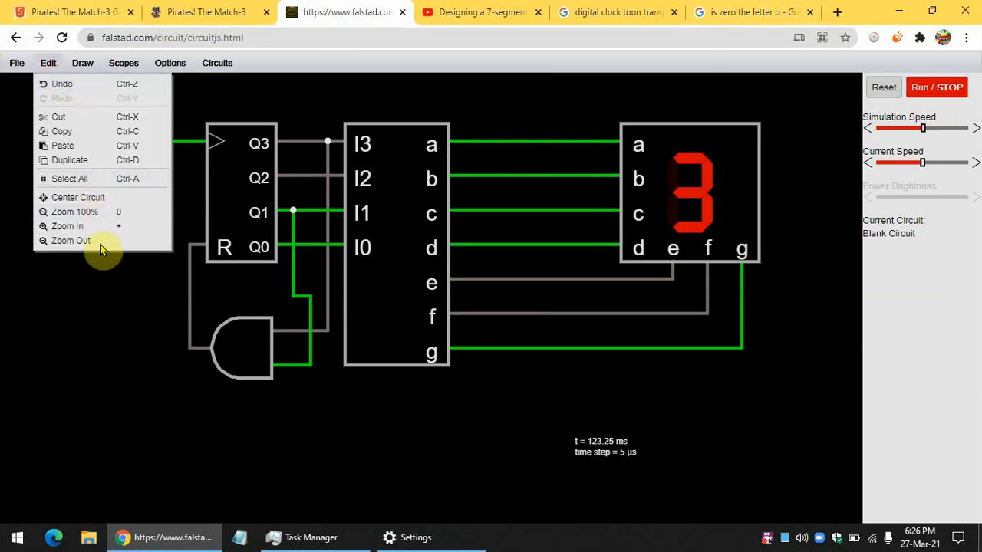
pyautogui.click(70, 240)
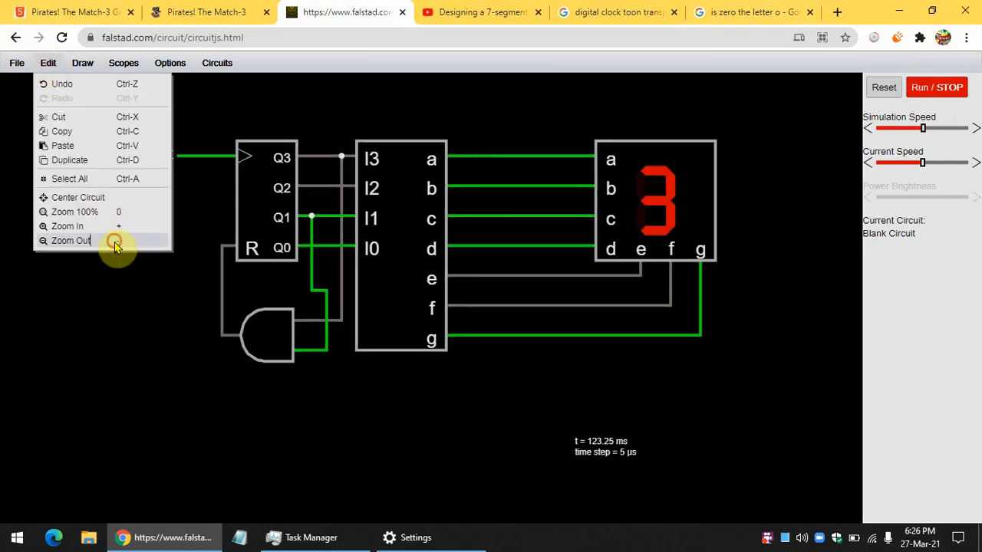
pyautogui.click(71, 239)
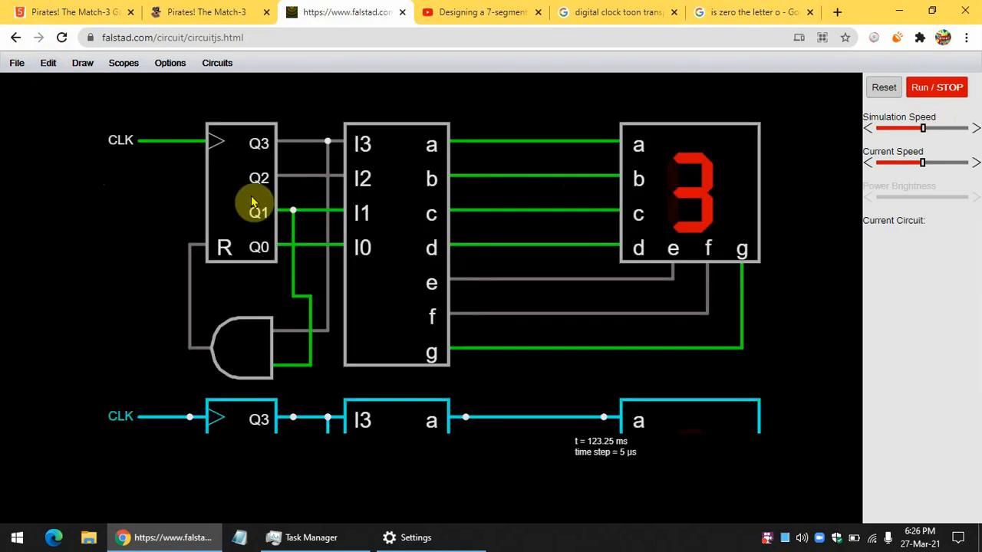
pyautogui.click(47, 62)
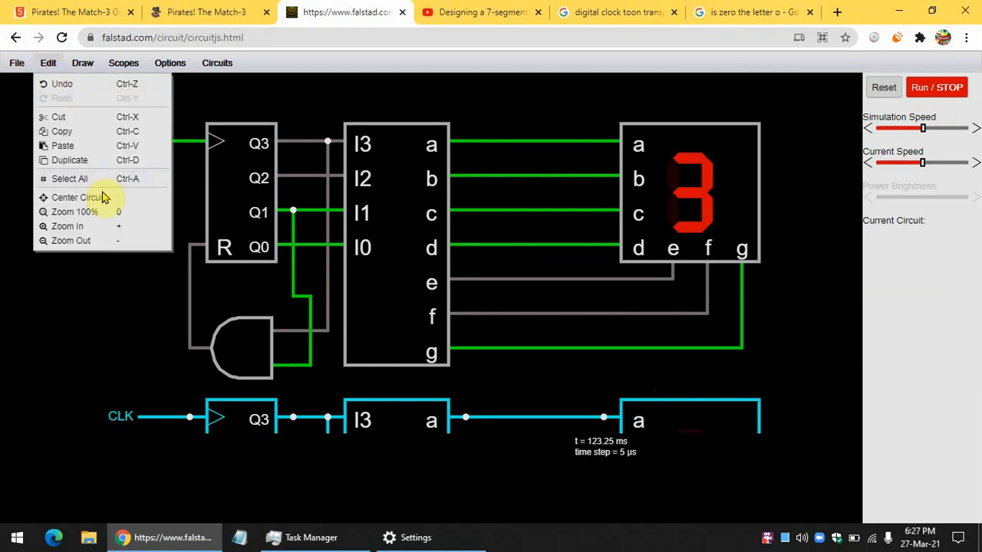
pyautogui.click(77, 197)
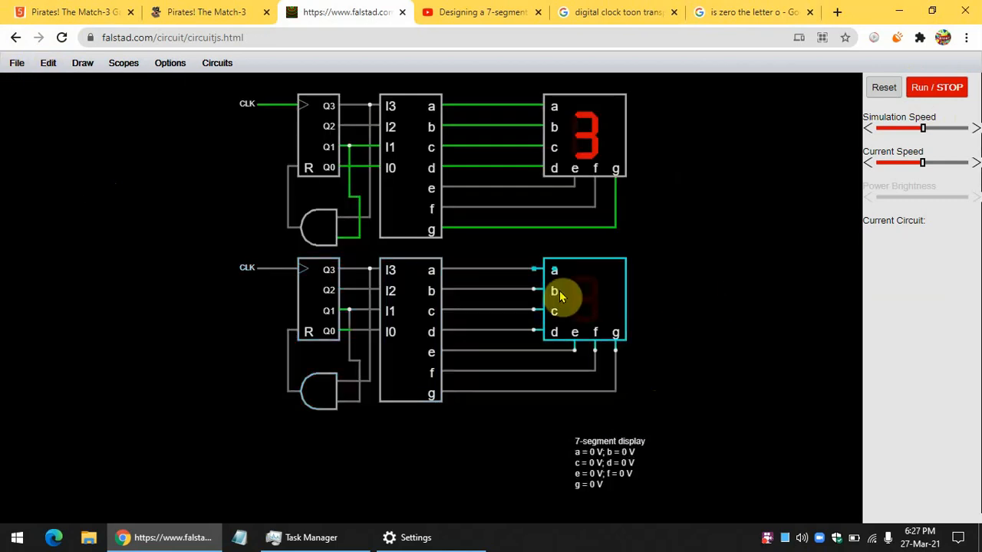
# Drop the pasted copy, test both digits with Reset and Run, then stop for rewiring.
pyautogui.click(264, 269)
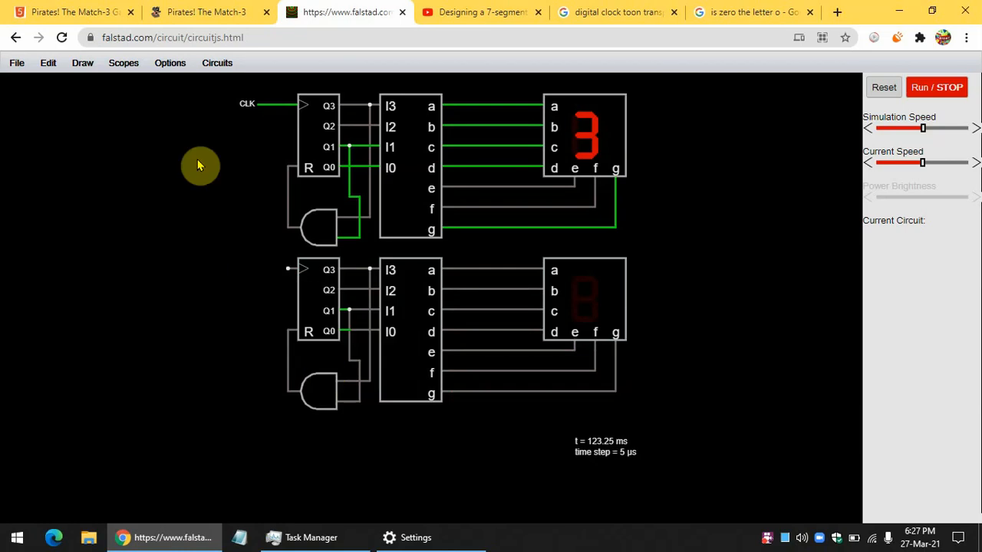
pyautogui.moveTo(277, 227)
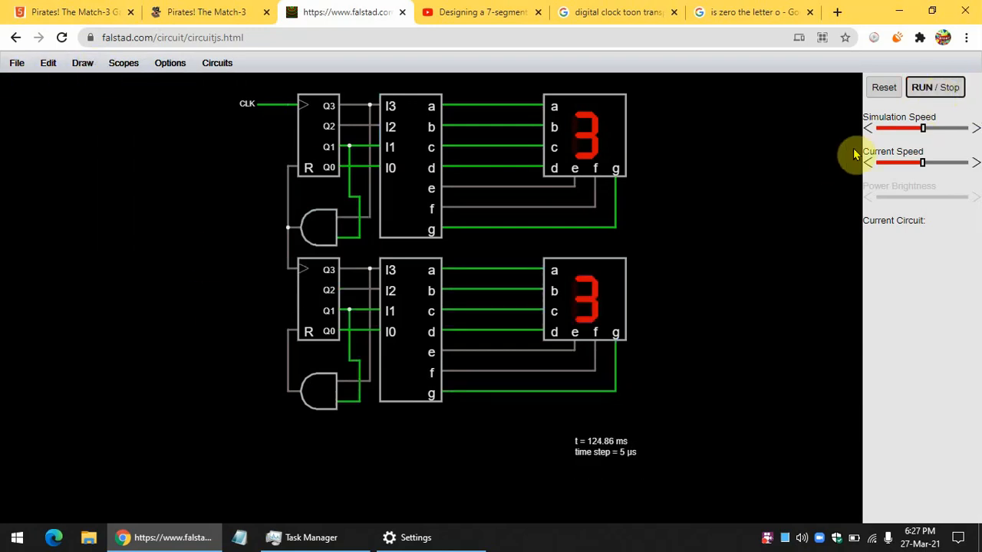
pyautogui.click(935, 86)
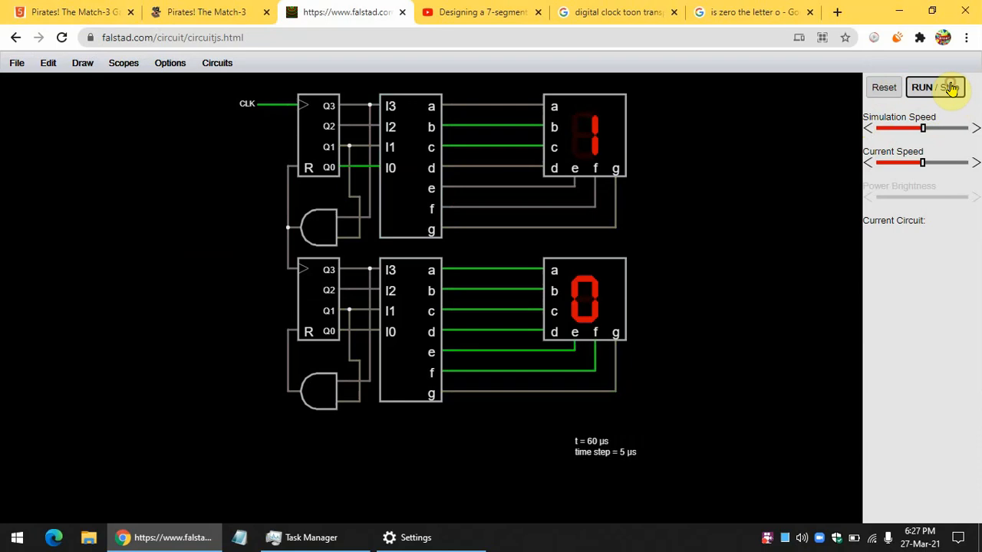
pyautogui.click(936, 85)
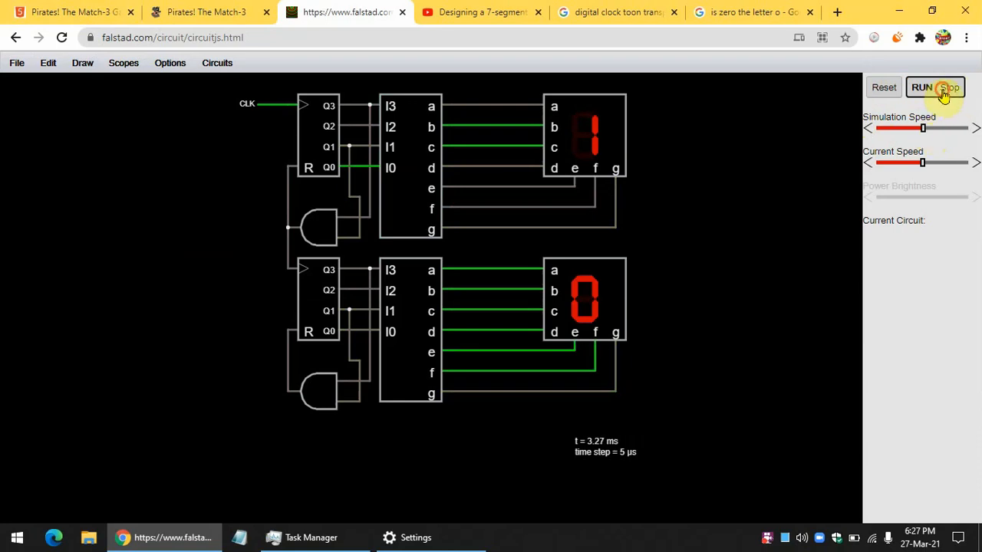
pyautogui.click(934, 86)
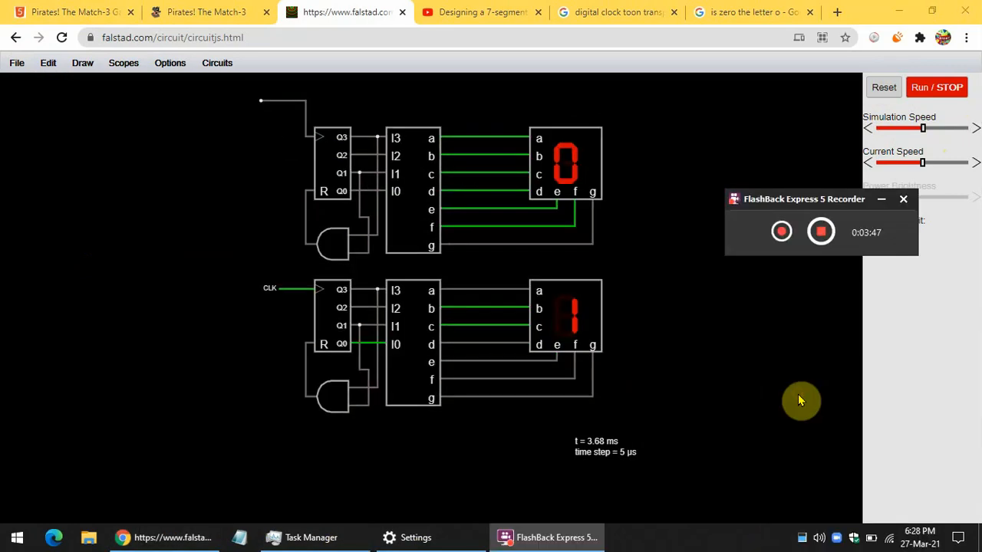
# Wire the upper counter's clock input to the lower AND gate output and run the simulation.
pyautogui.click(781, 232)
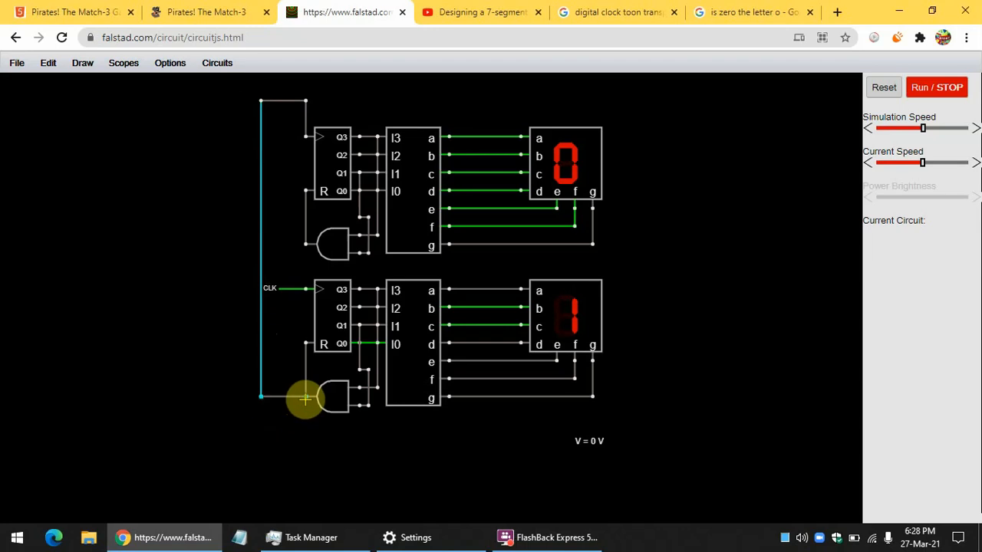
pyautogui.click(82, 61)
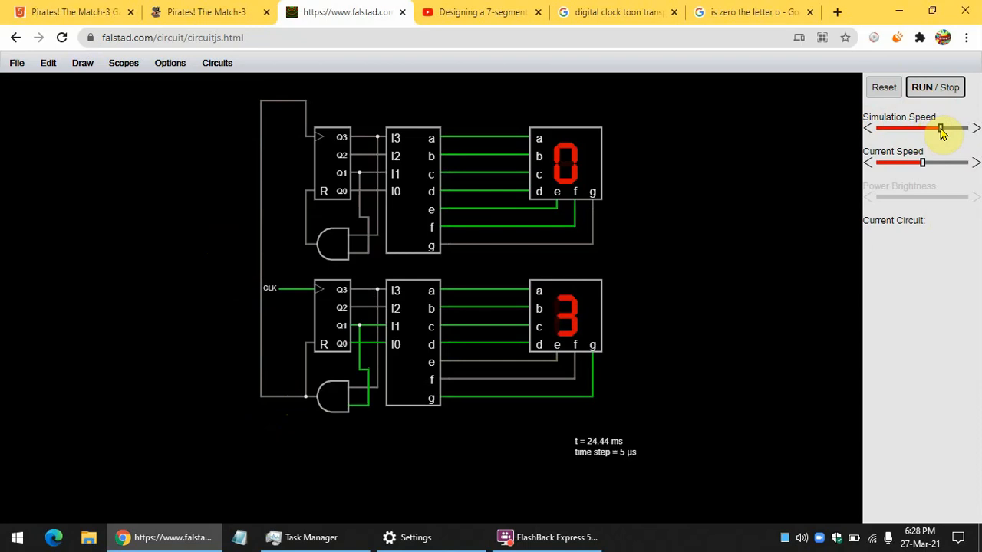
# Raise the Simulation Speed slider so the cascaded counter runs up to 44.
pyautogui.click(566, 315)
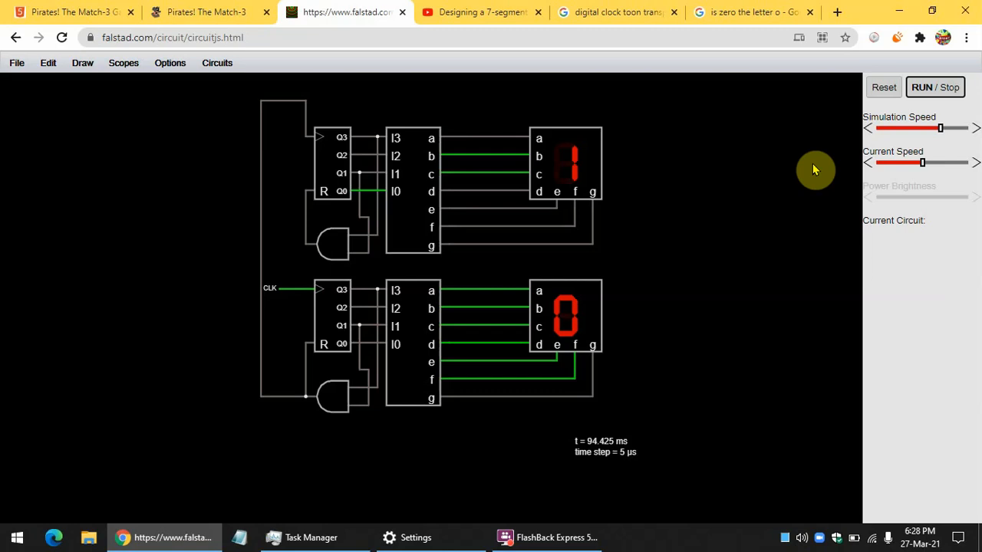
pyautogui.click(565, 315)
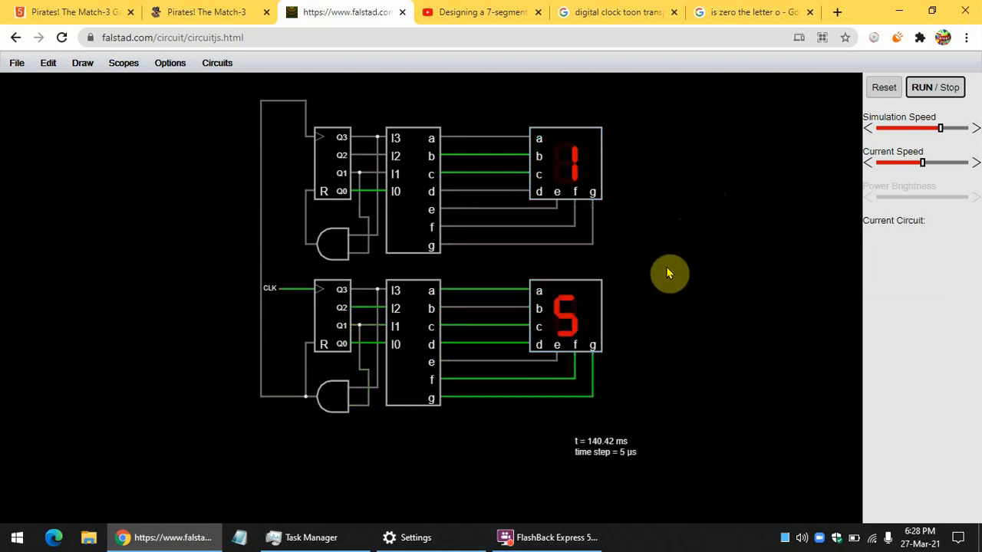
pyautogui.moveTo(810, 215)
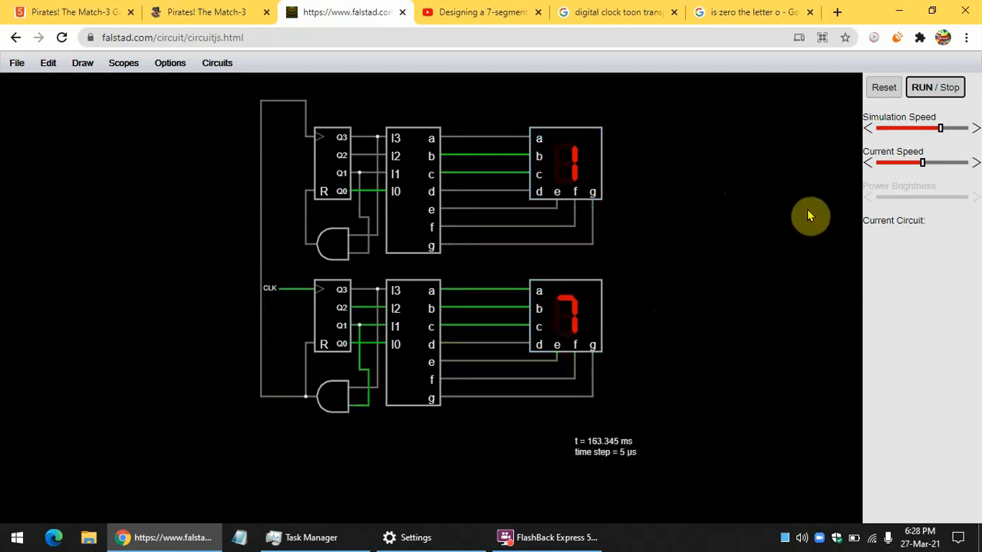
pyautogui.moveTo(654, 211)
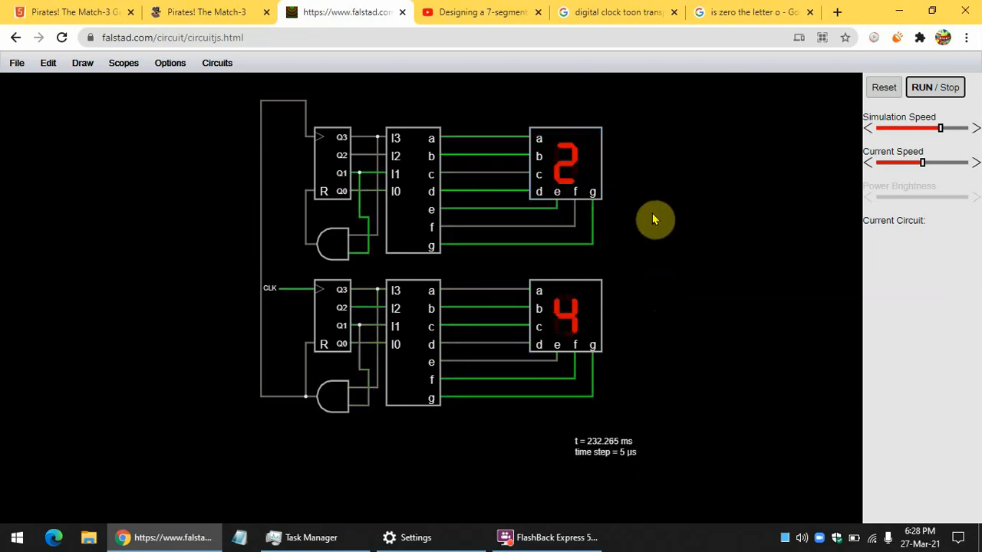
pyautogui.moveTo(704, 240)
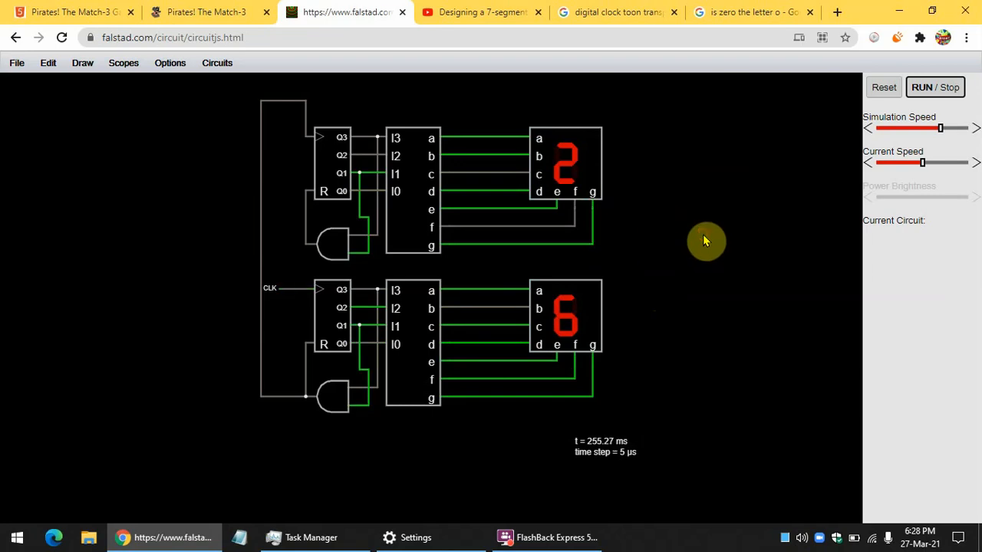
pyautogui.moveTo(224, 150)
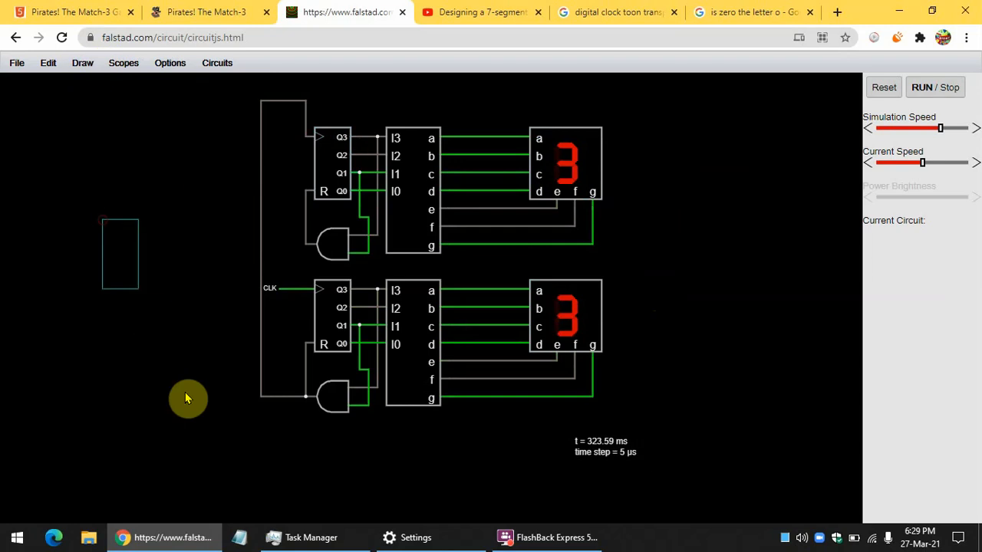
pyautogui.moveTo(719, 239)
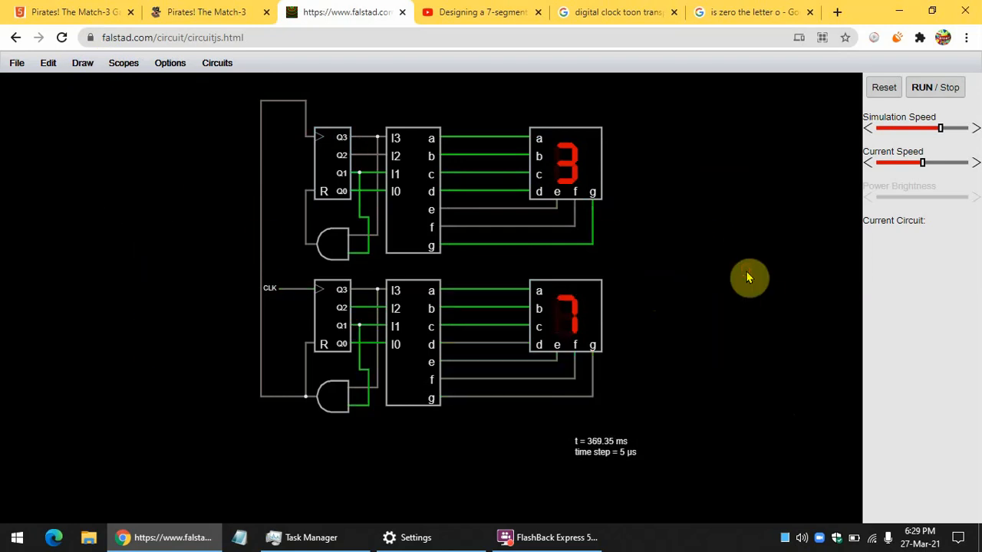
pyautogui.moveTo(635, 267)
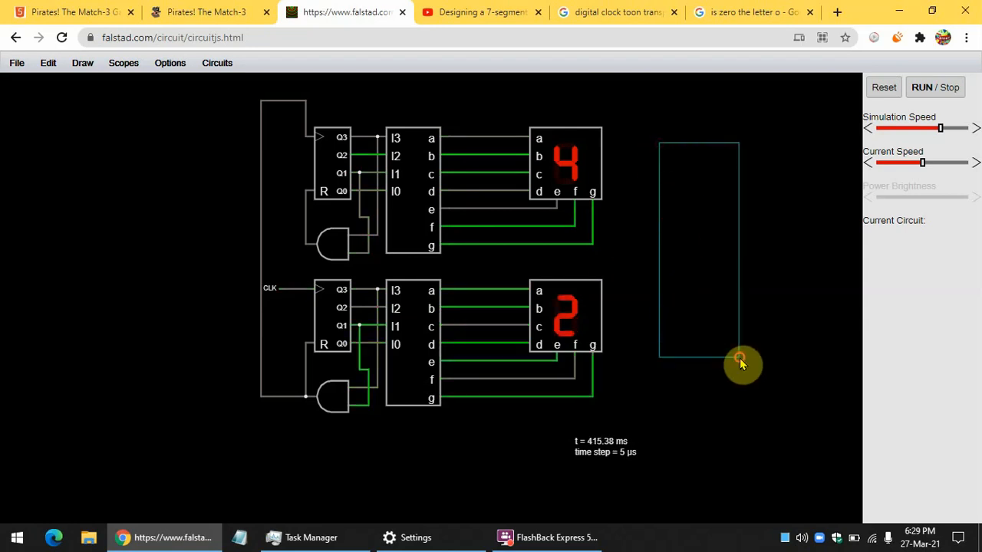
pyautogui.click(556, 537)
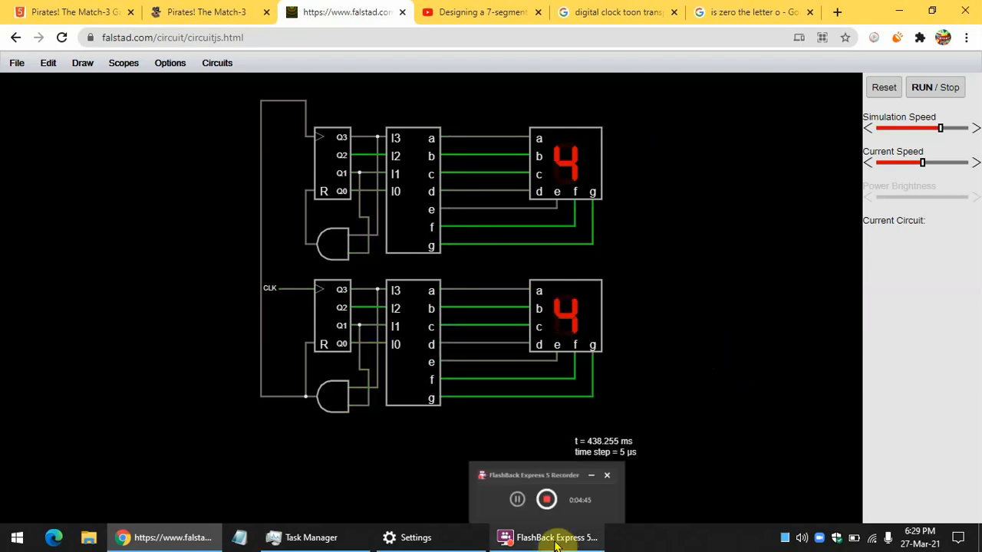